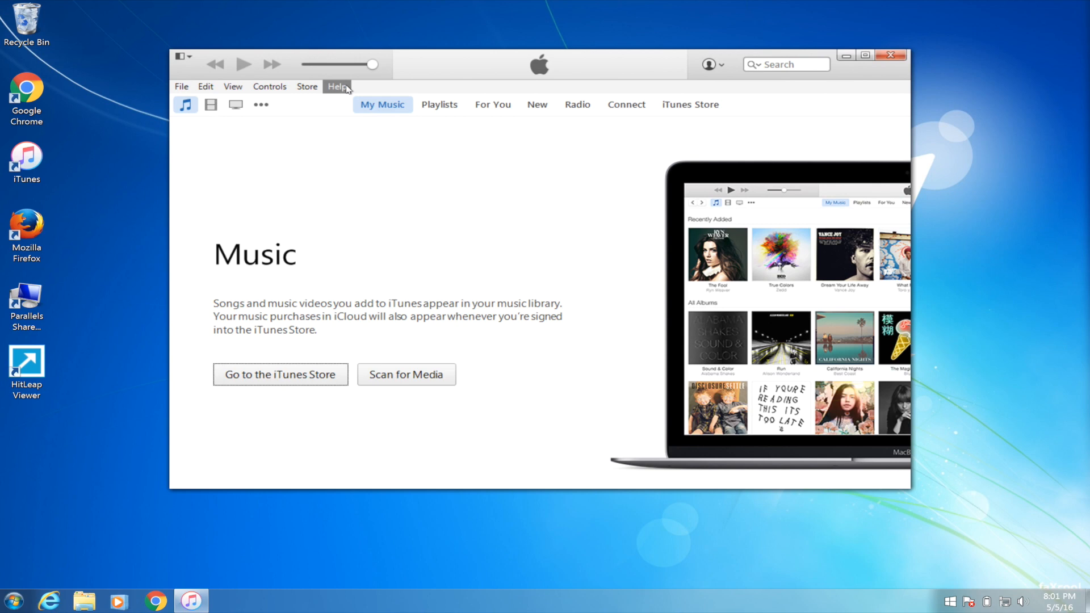
{"action": "mouse_move", "coordinate": [344, 89]}
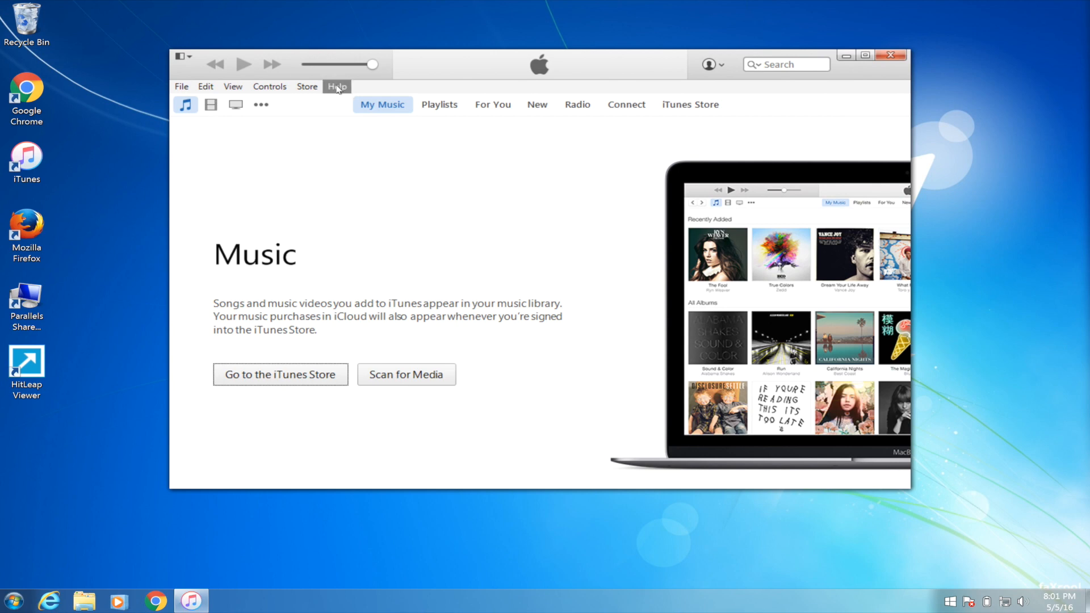
Step: Open the iTunes Help menu
{"action": "left_click", "coordinate": [337, 86]}
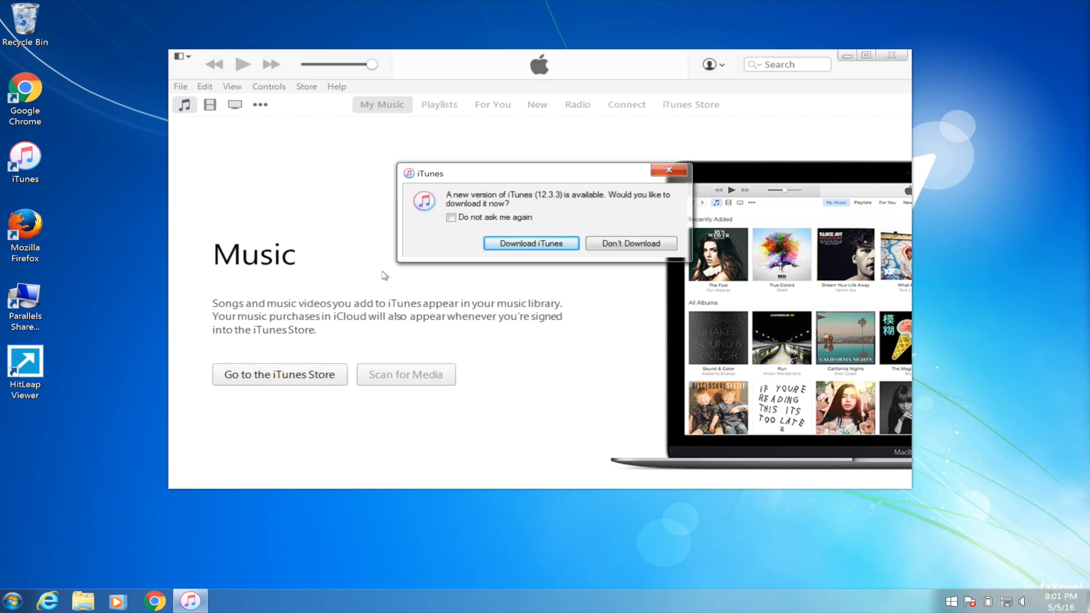
{"action": "mouse_move", "coordinate": [567, 329]}
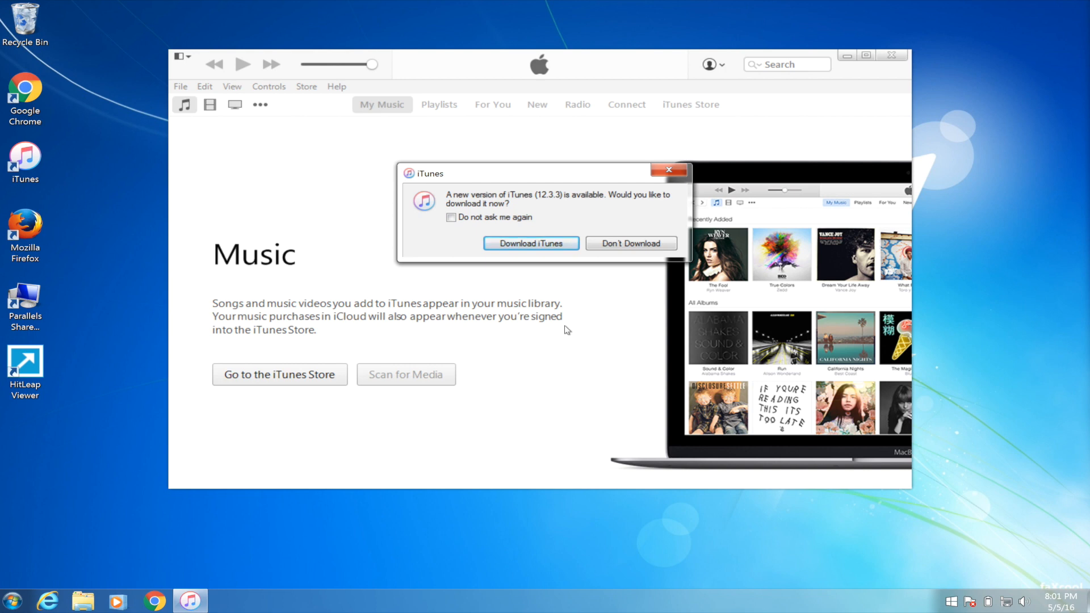
{"action": "mouse_move", "coordinate": [443, 189]}
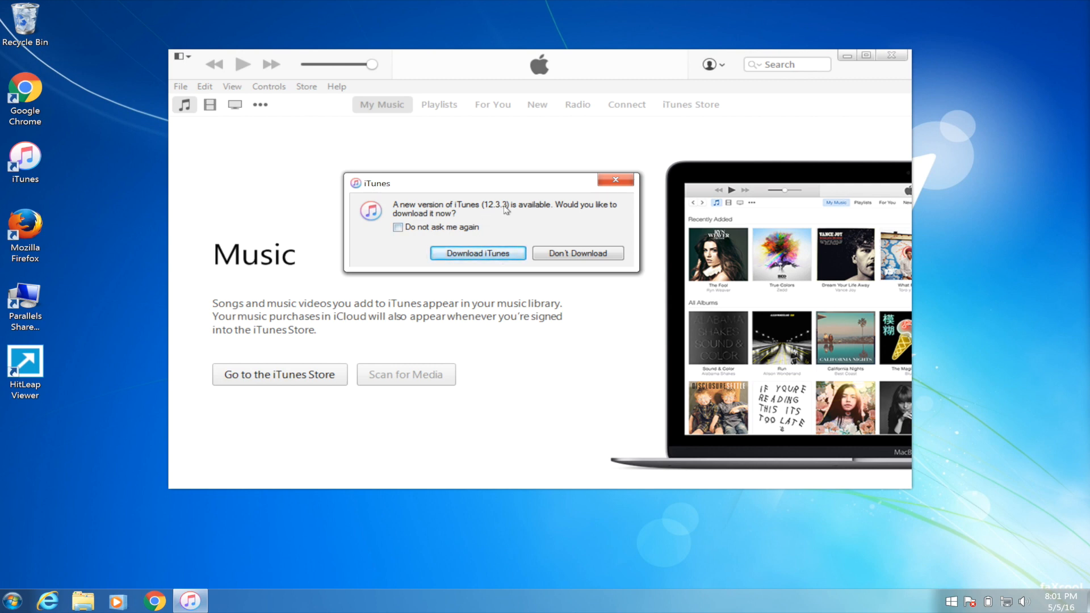
{"action": "mouse_move", "coordinate": [496, 252]}
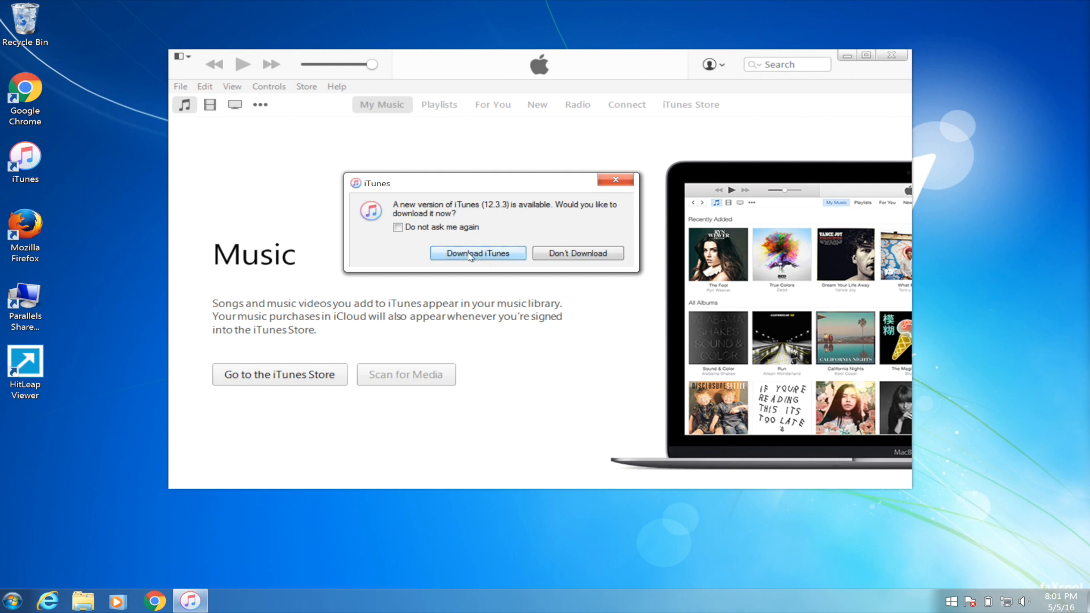
Step: Accept downloading iTunes 12.3.3 from the new version prompt
{"action": "left_click", "coordinate": [576, 252]}
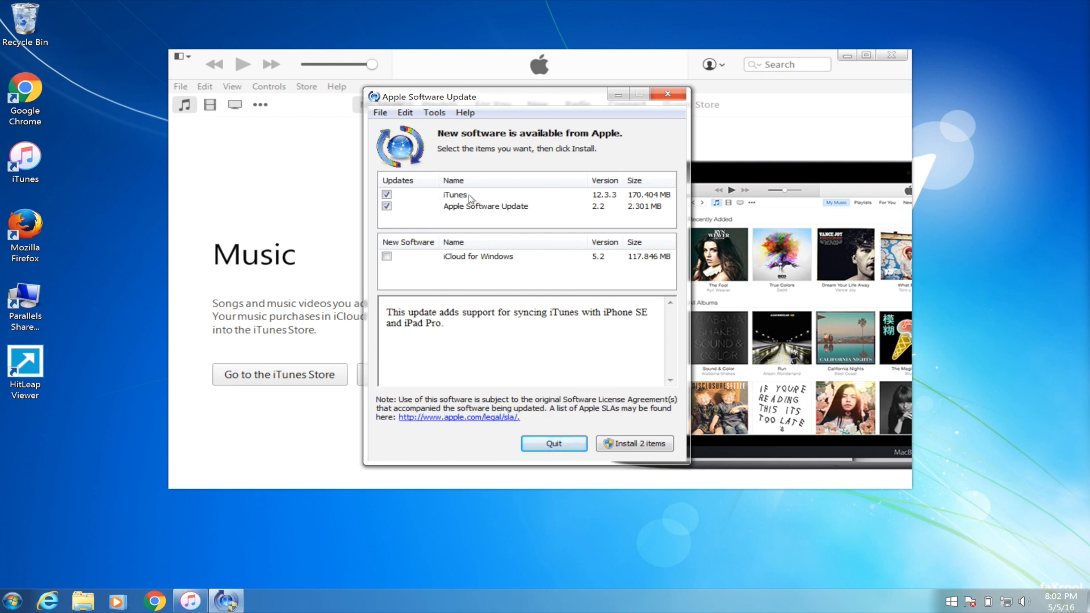
{"action": "mouse_move", "coordinate": [542, 207]}
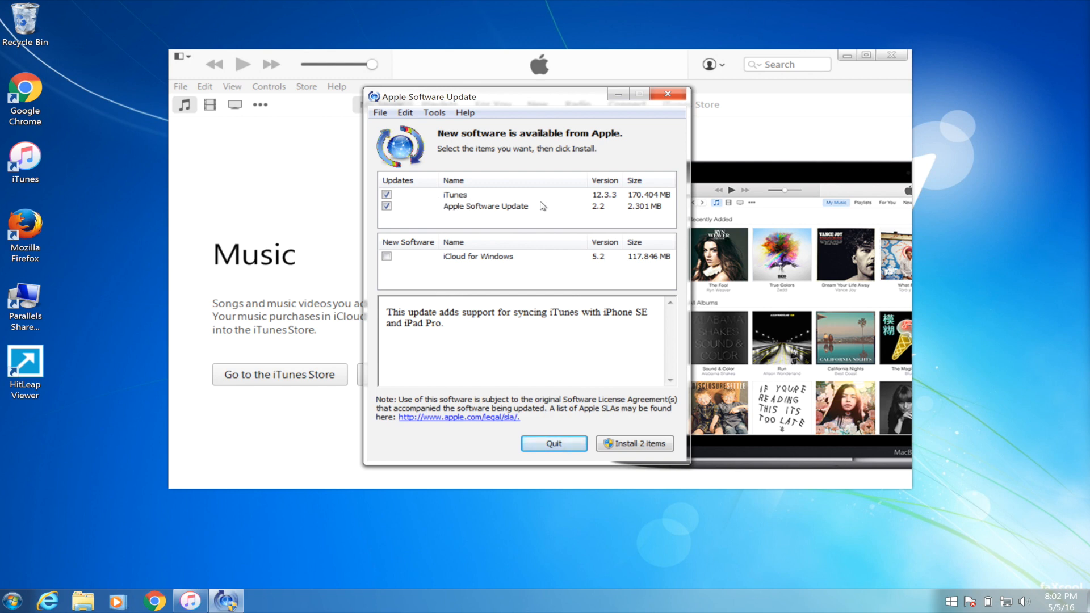
Step: Install iTunes 12.3.3 and Apple Software Update 2.2, accepting the license agreement
{"action": "left_click", "coordinate": [634, 442]}
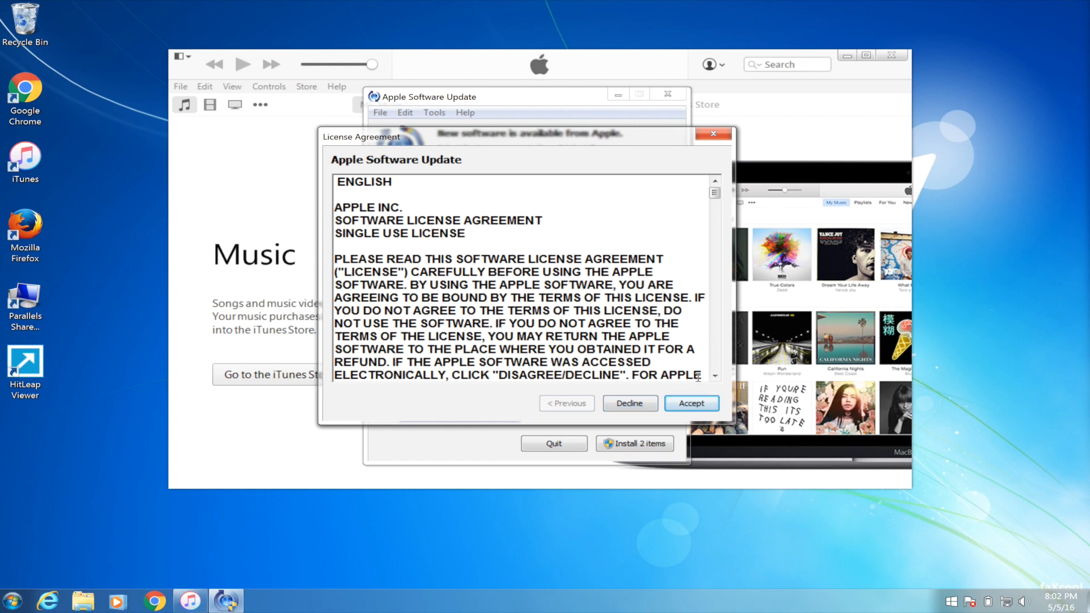
{"action": "left_click", "coordinate": [690, 403]}
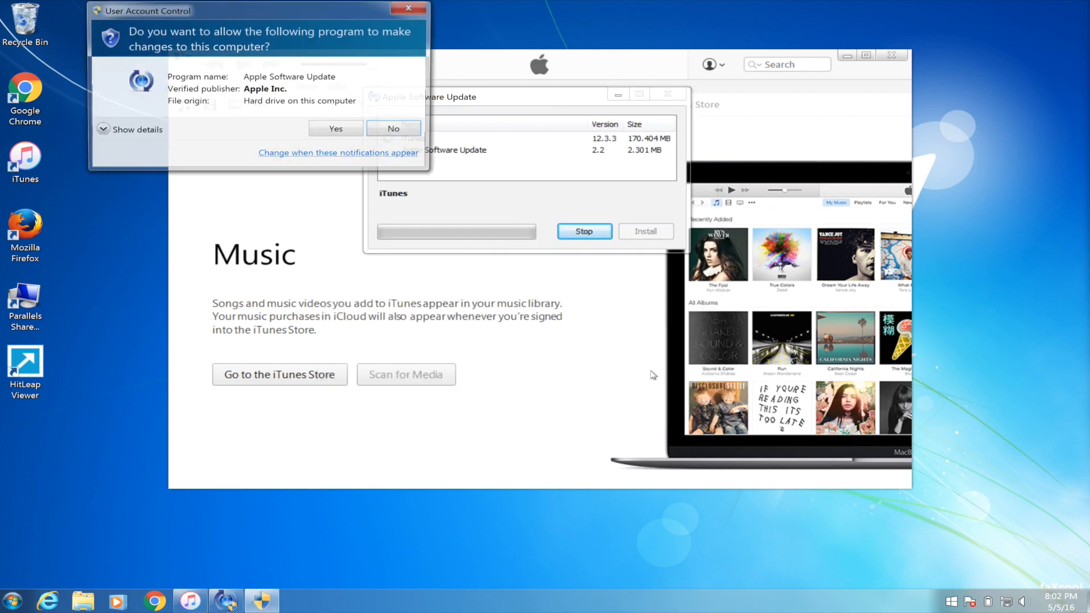
Step: Approve the User Account Control prompt so the updater can install
{"action": "left_click", "coordinate": [335, 129]}
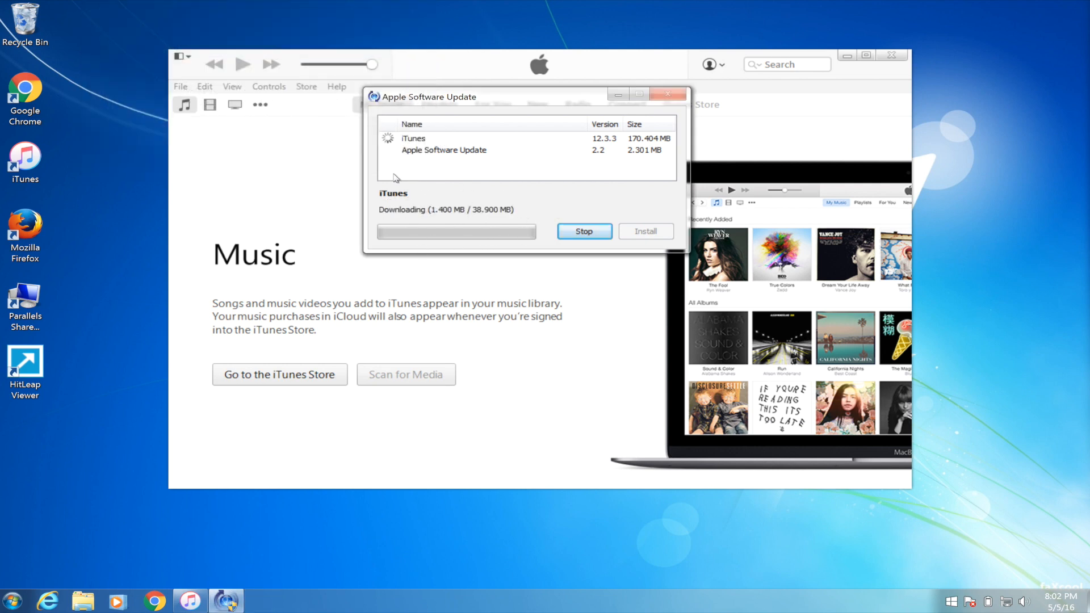
{"action": "mouse_move", "coordinate": [486, 230]}
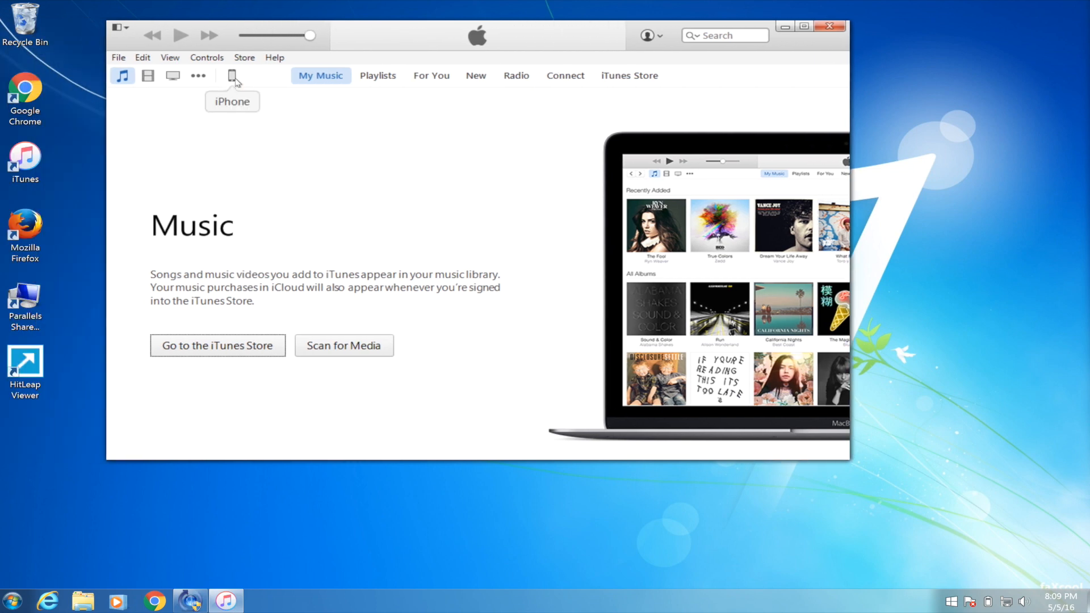
Step: Show the connected iPhone 6s's Summary page from the toolbar device icon
{"action": "left_click", "coordinate": [231, 75]}
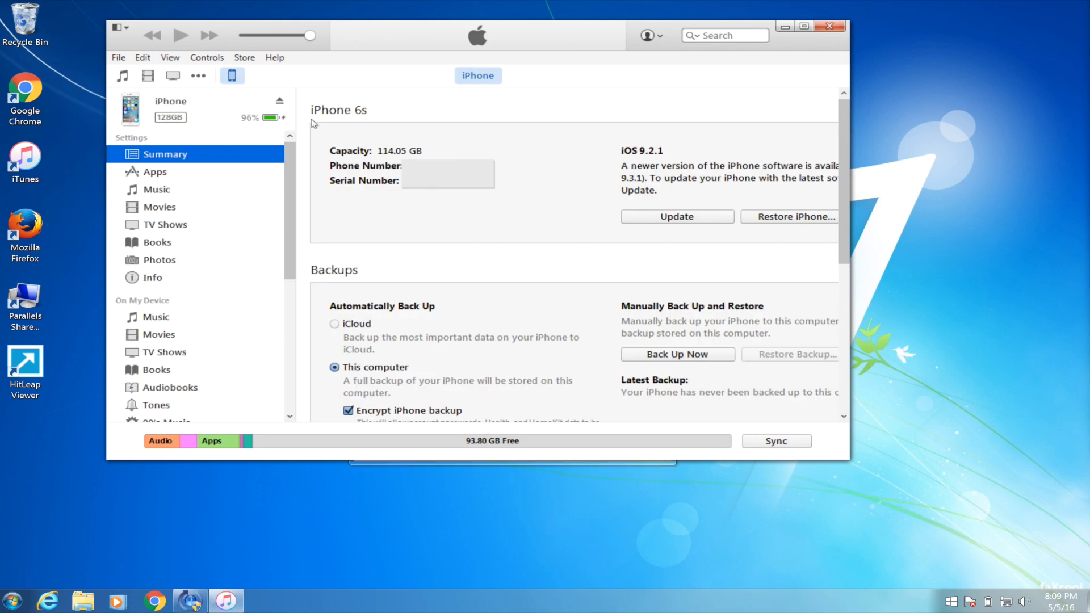
{"action": "mouse_move", "coordinate": [188, 109]}
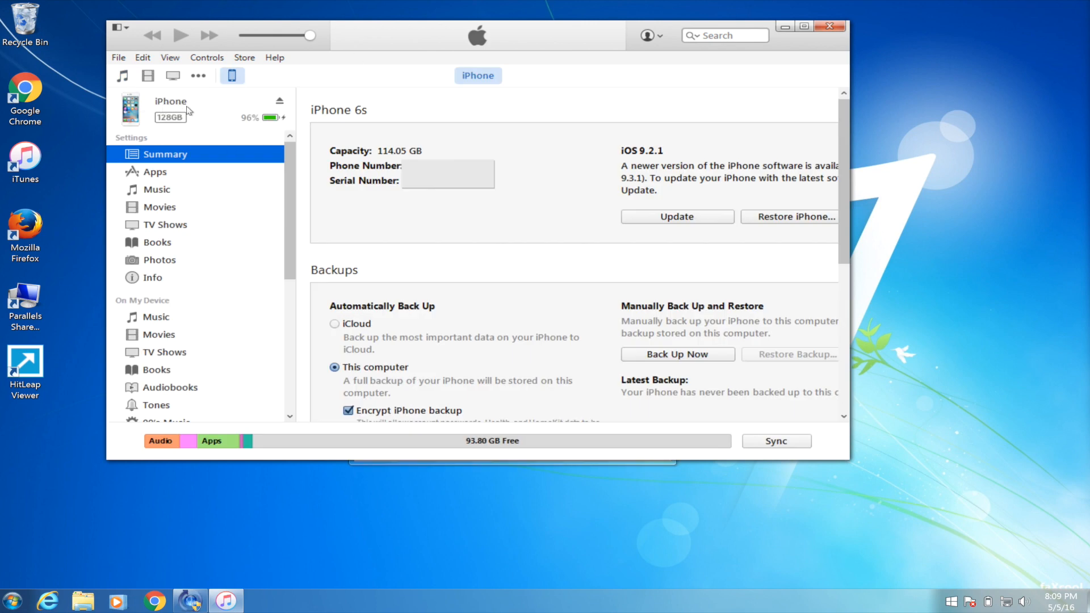
{"action": "mouse_move", "coordinate": [158, 111]}
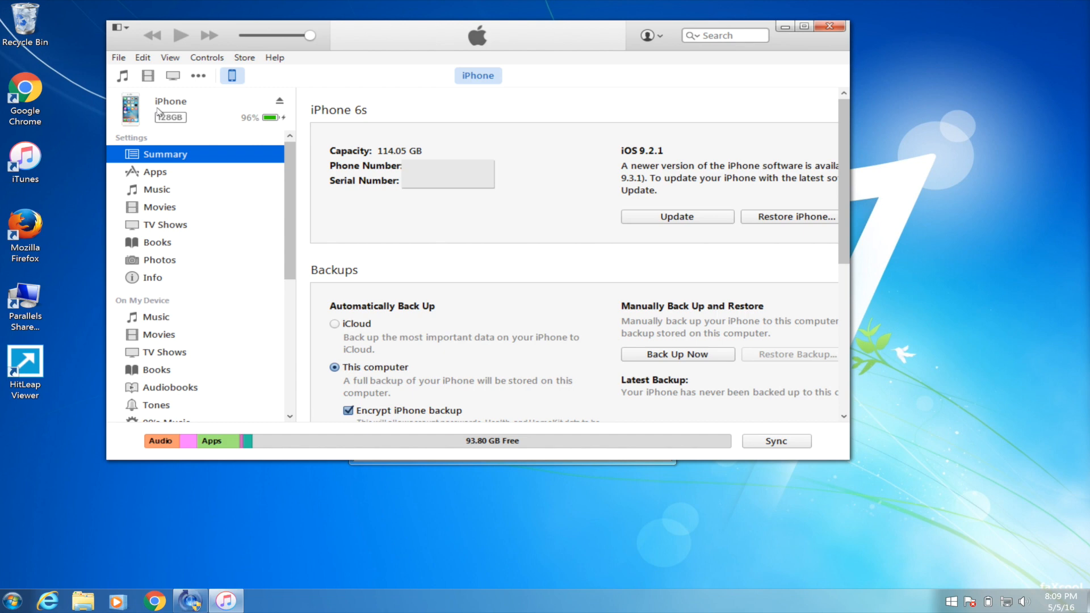
{"action": "mouse_move", "coordinate": [177, 276]}
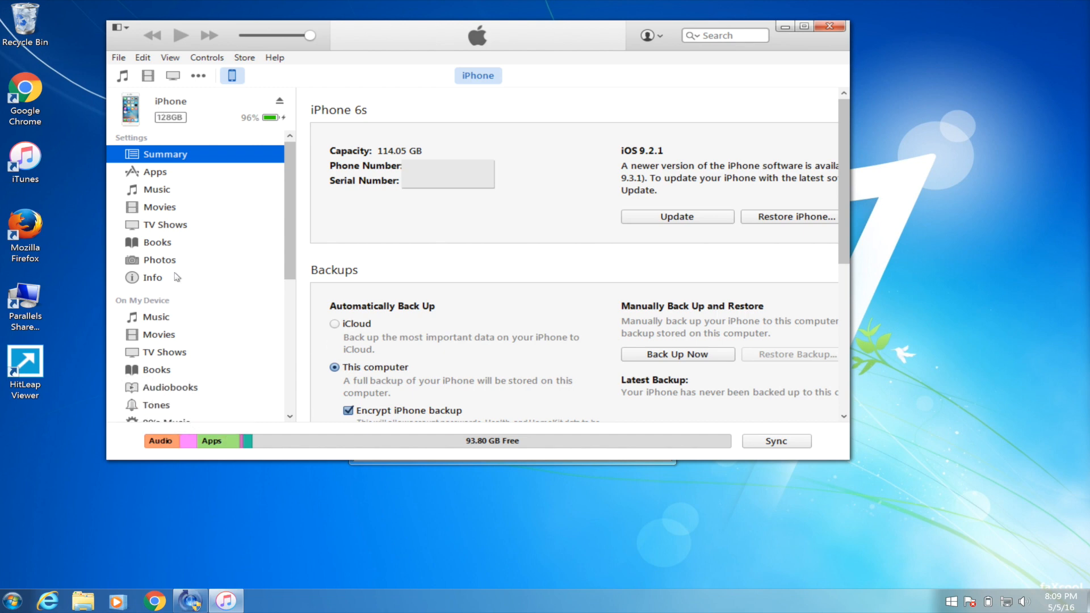
{"action": "mouse_move", "coordinate": [256, 307]}
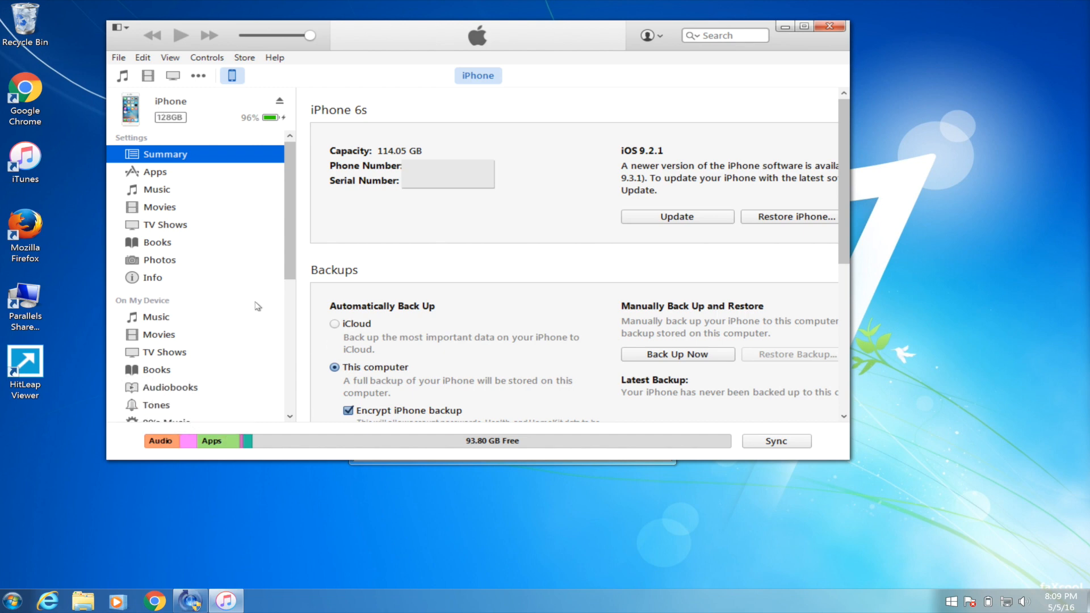